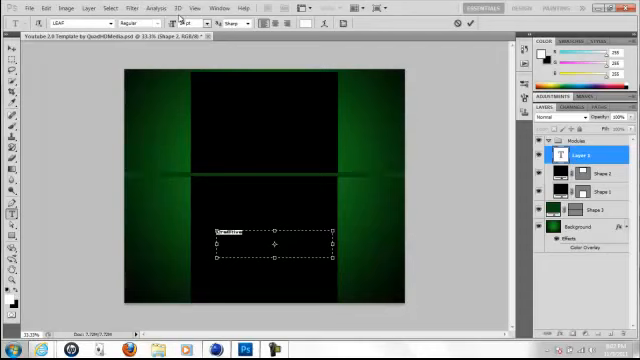
# Make the text read 'Cre8tive Cre8tive' and show the layer's copy options.
pyautogui.click(212, 24)
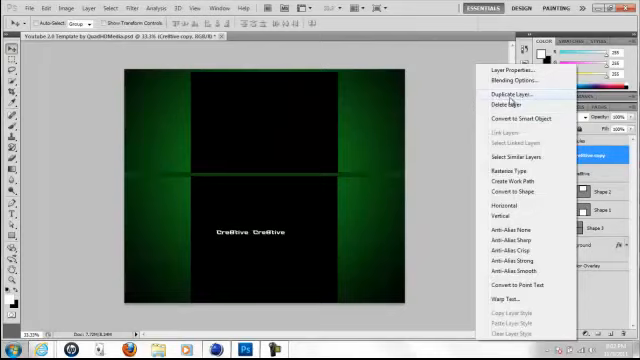
# Duplicate the Cre8tive layer into rotated copies across the bottom and green side panels.
pyautogui.click(514, 94)
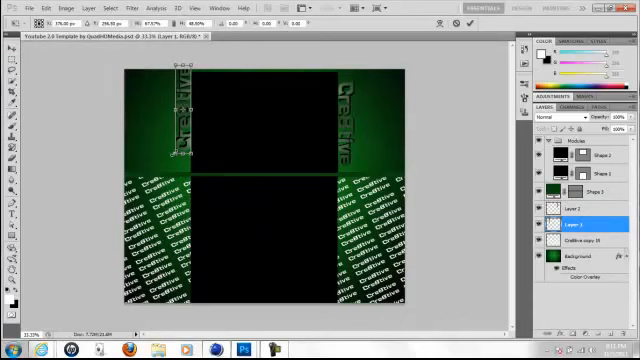
# Add a 'GFX' text layer at the centre of the design.
pyautogui.click(12, 8)
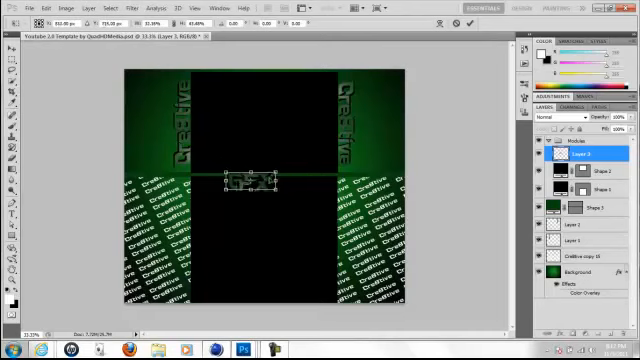
pyautogui.write('GFX')
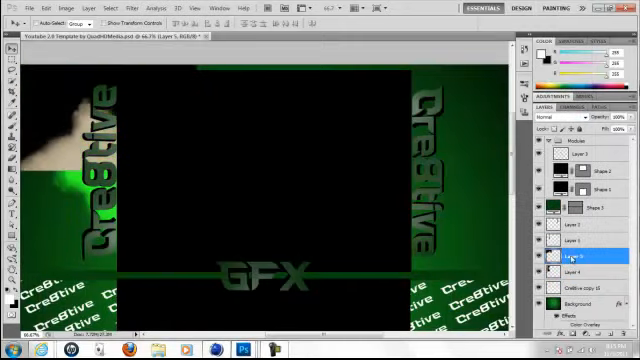
# Bring up Edit > Transform to resize the painted smoke layer.
pyautogui.click(32, 8)
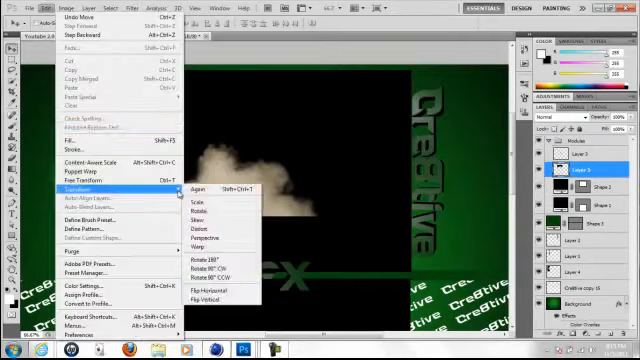